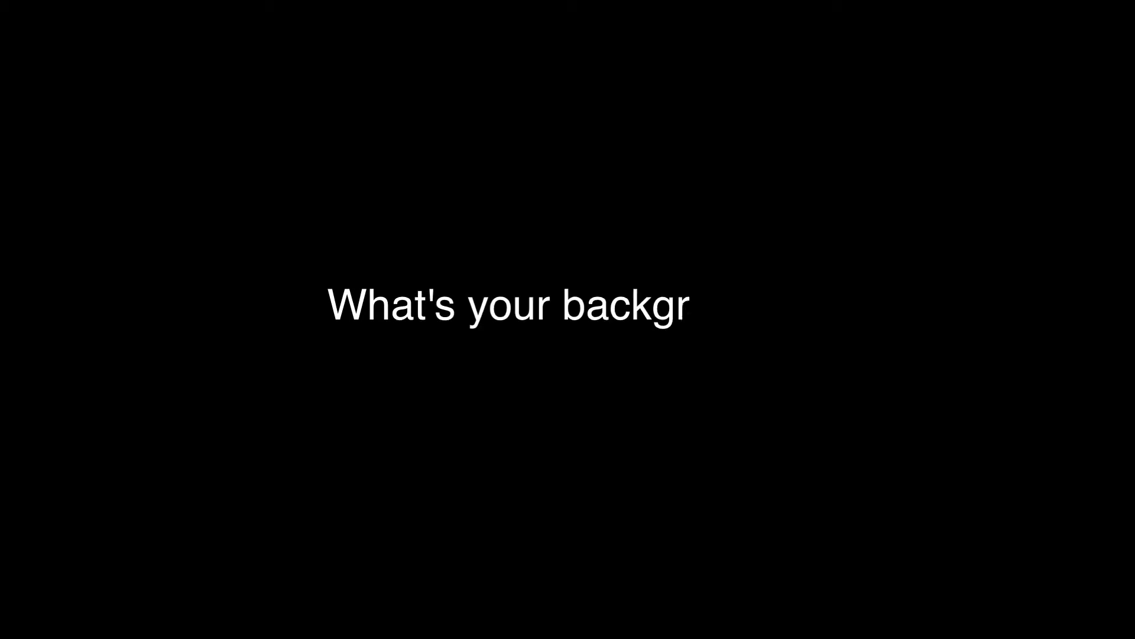
type("ound?")
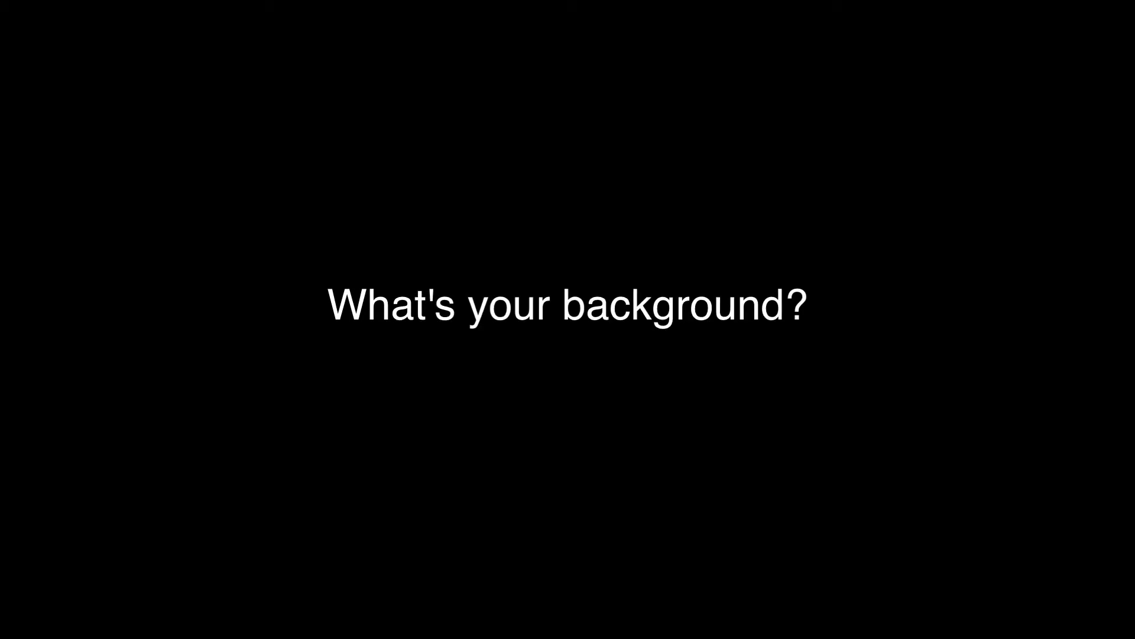